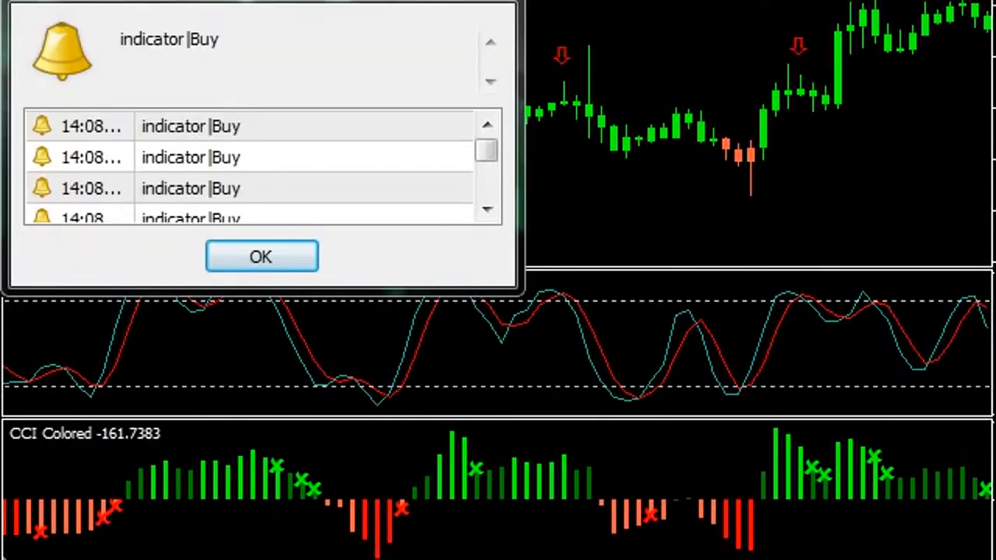
click(261, 257)
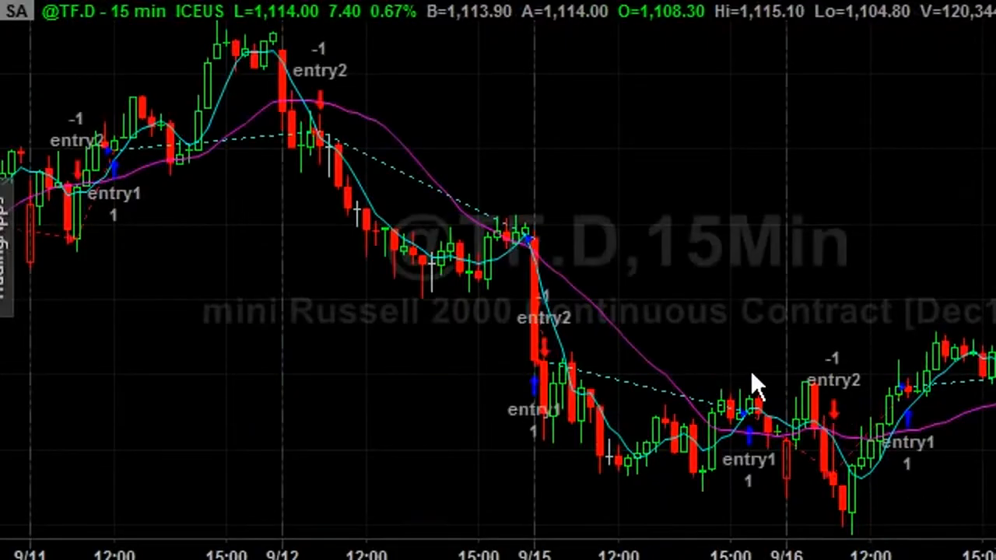
mouse_move(545, 381)
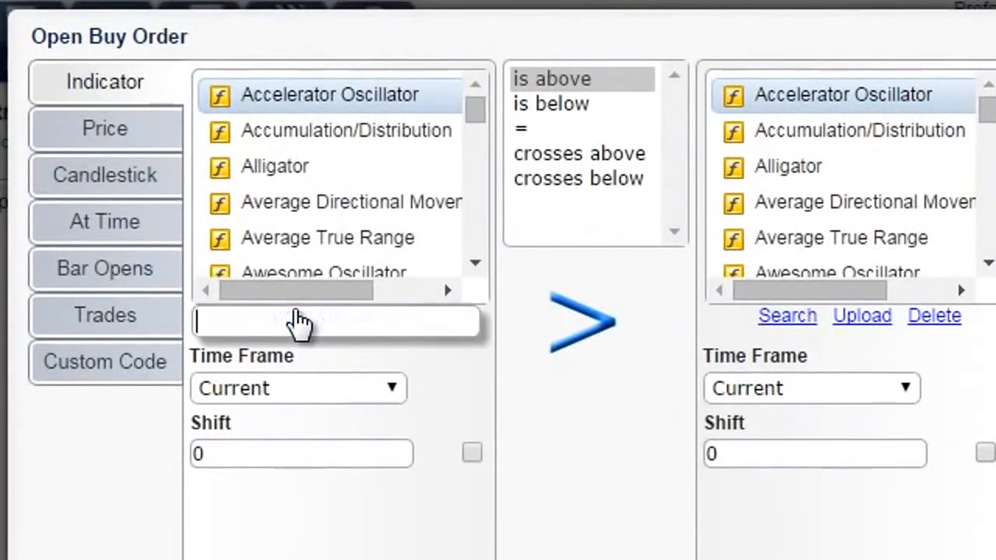
Compare a Moving Average of period 5 'crosses above' a Moving Average of period 20
text(movi)
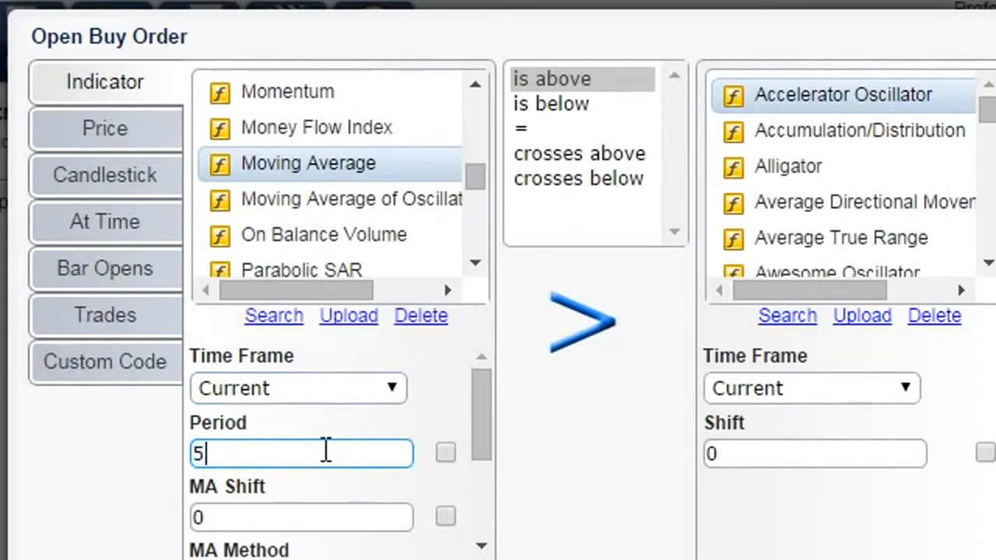
click(579, 153)
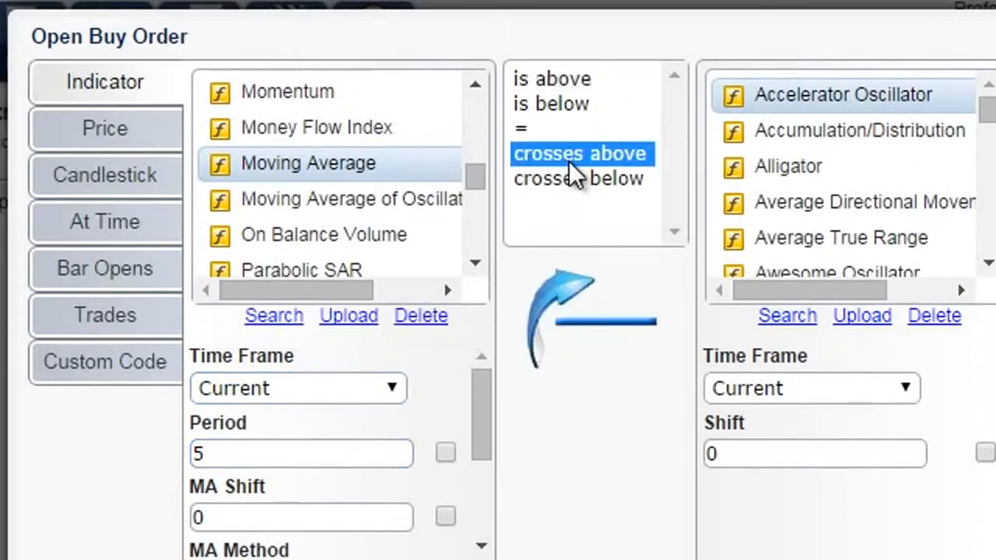
text(mov)
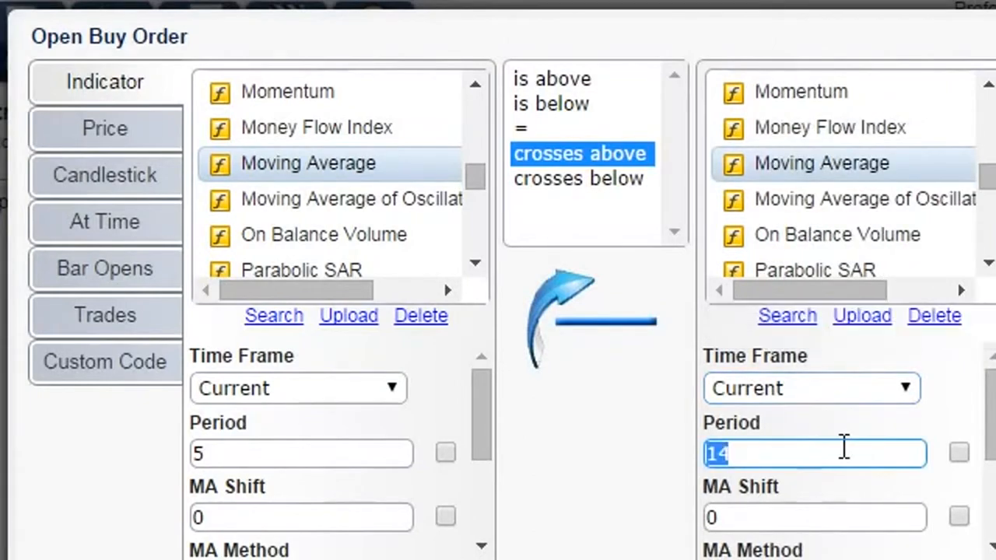
text(20)
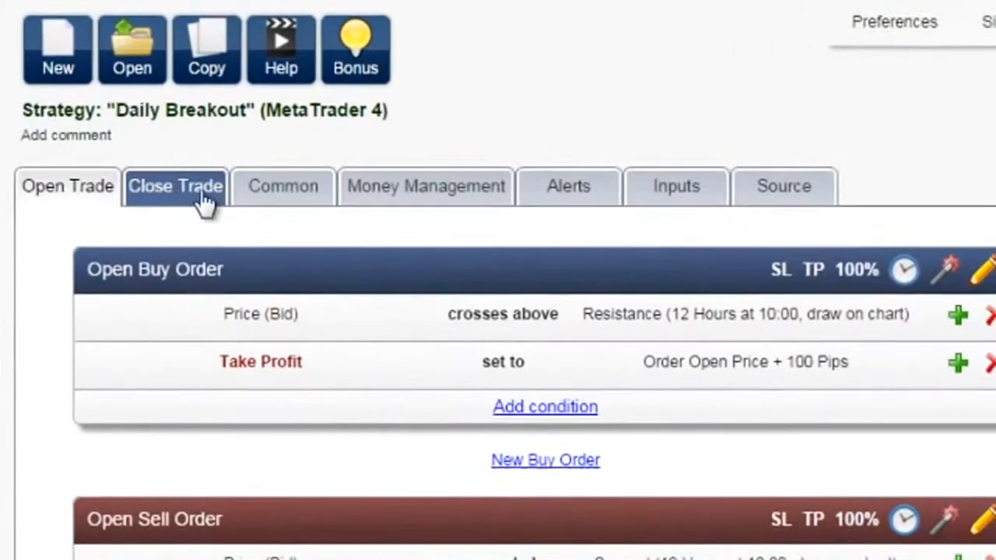
Review the Close Trade rules, the long-position trailing stop settings and the Common limits
click(175, 186)
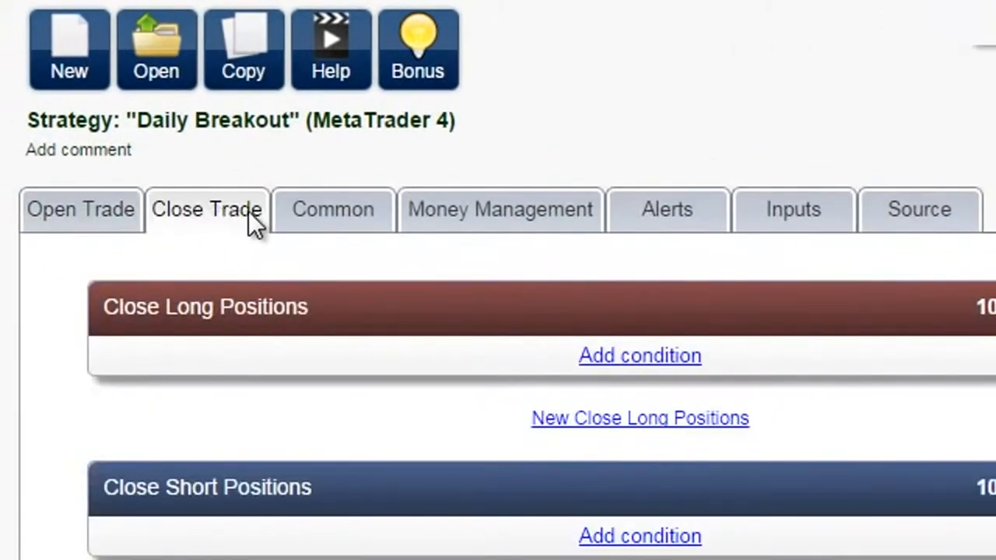
click(333, 208)
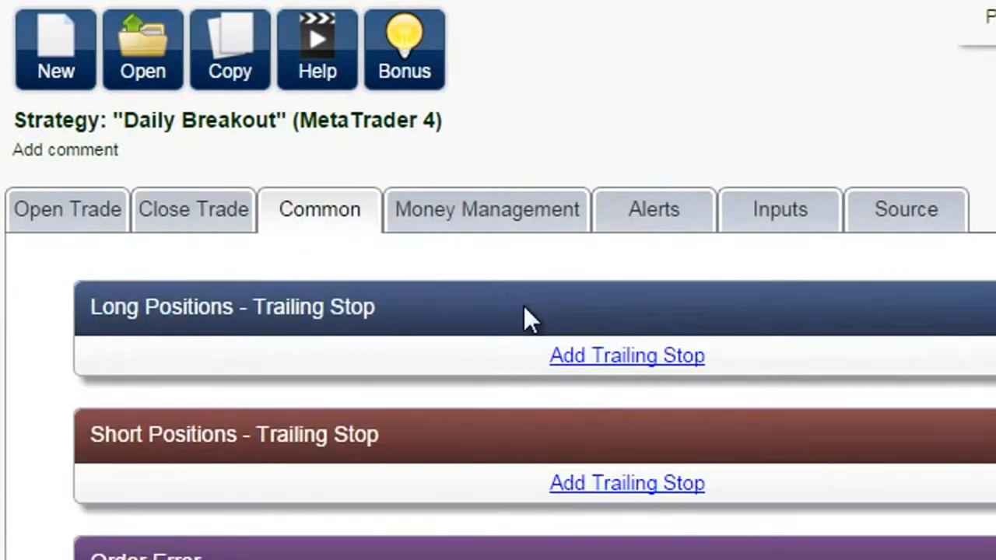
click(627, 355)
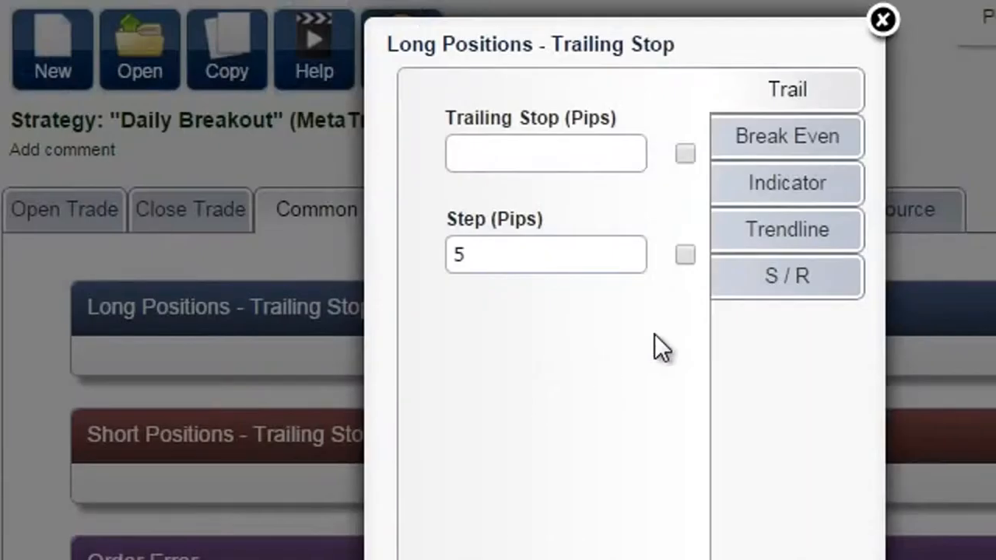
click(787, 275)
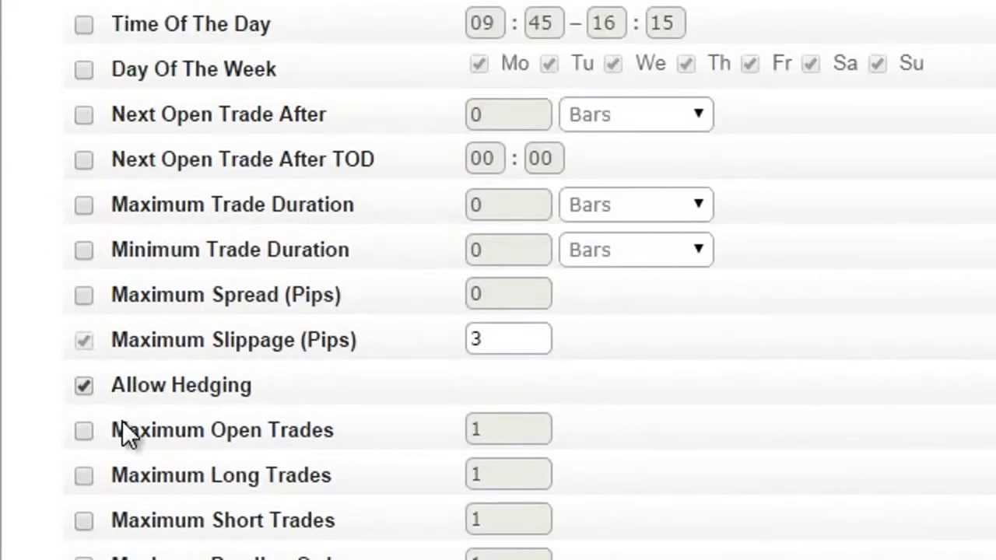
click(83, 430)
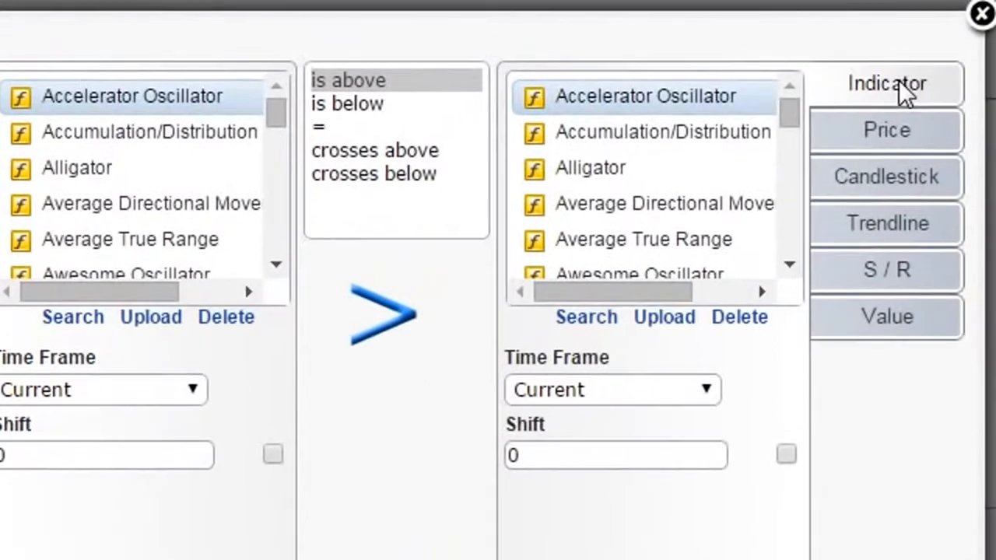
Inspect the Trendline comparison and the At Time option for sending orders
click(886, 224)
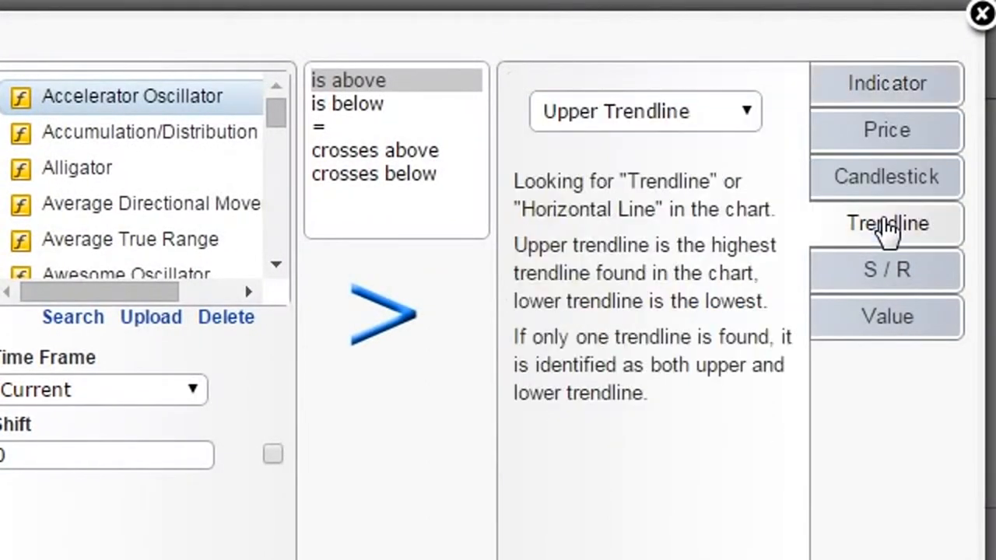
click(885, 271)
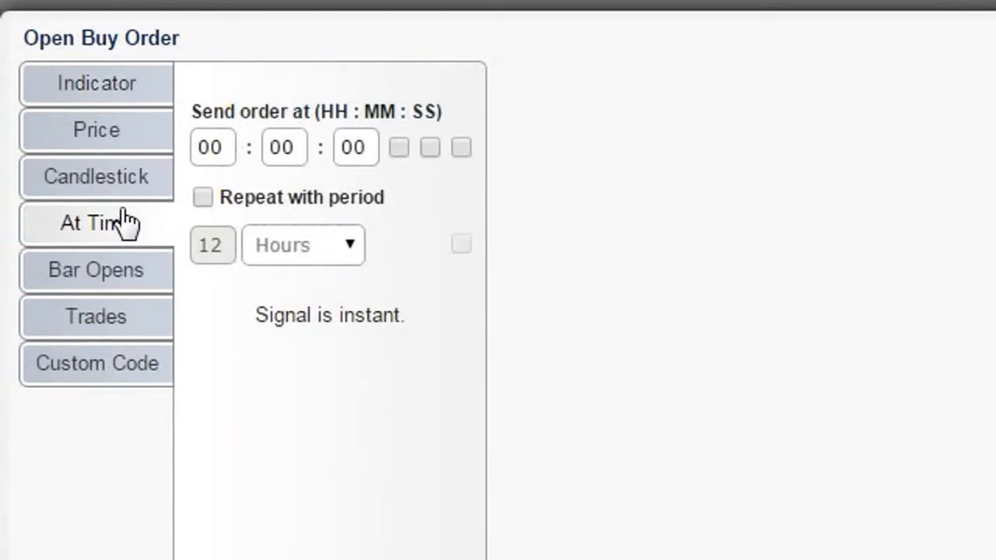
click(95, 130)
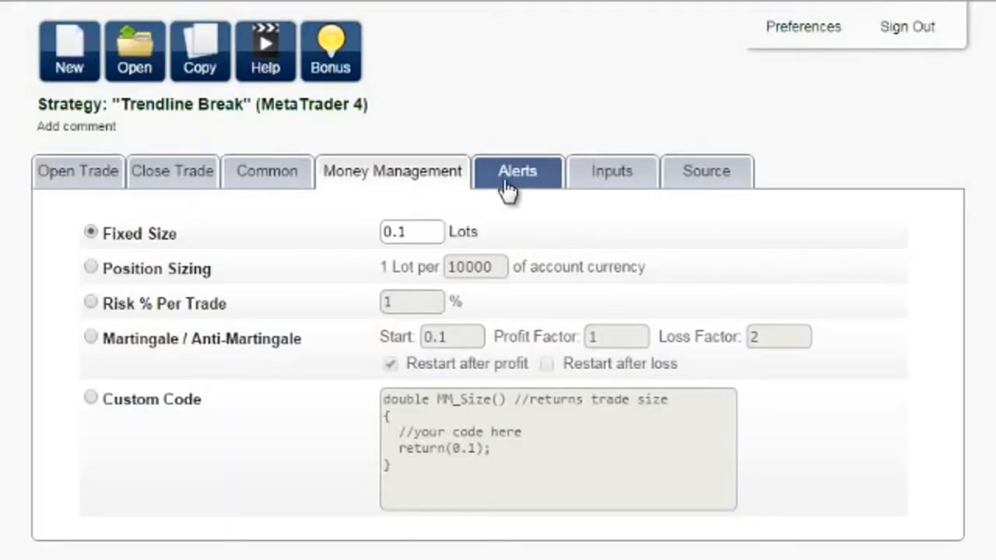
Turn on audible alerts for when the indicator paints
click(517, 171)
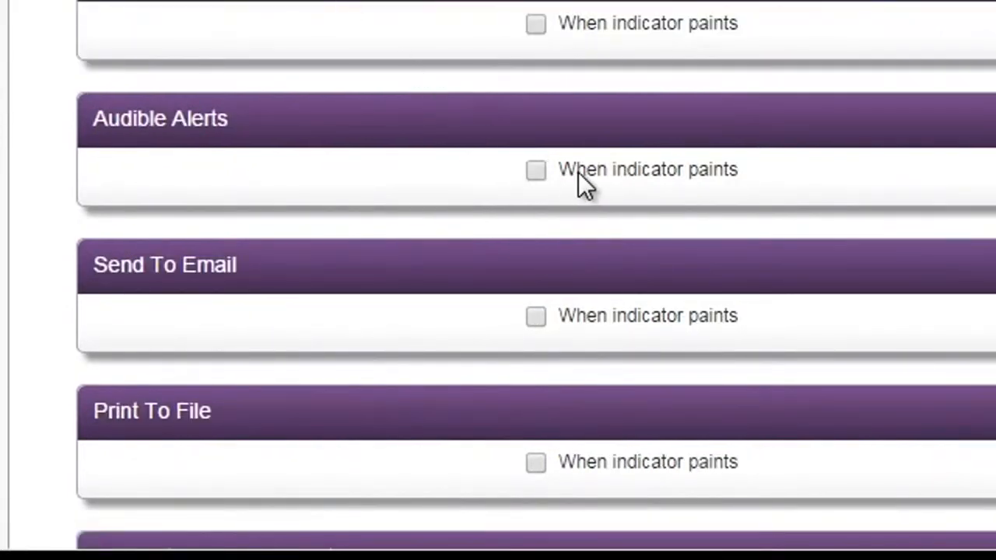
click(536, 170)
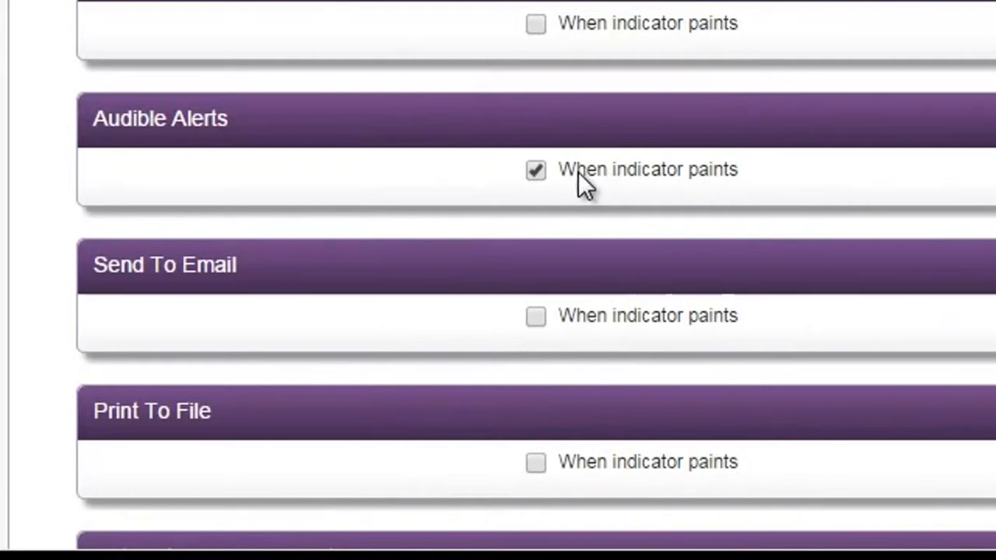
click(496, 46)
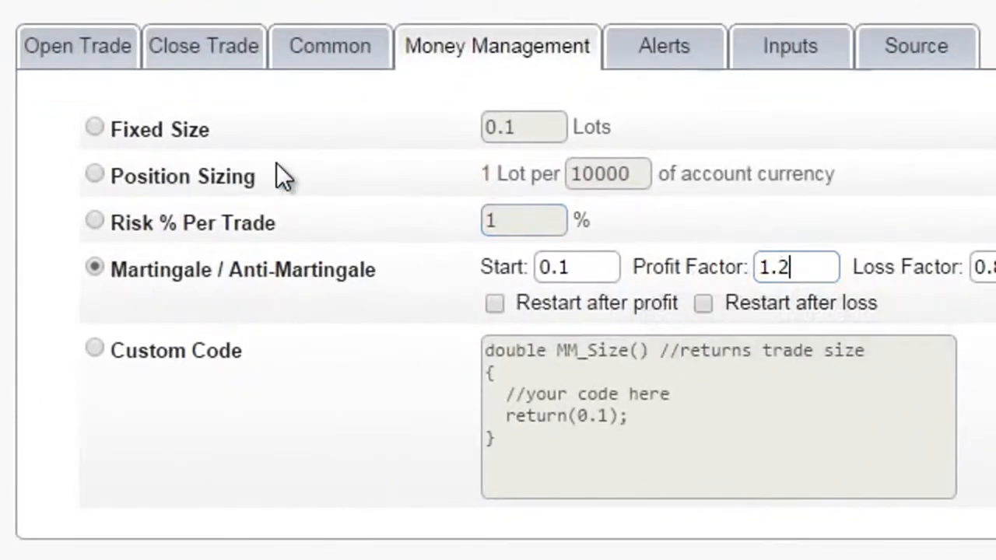
Switch money management to Position Sizing at 1 lot per 10000 of account currency
click(93, 175)
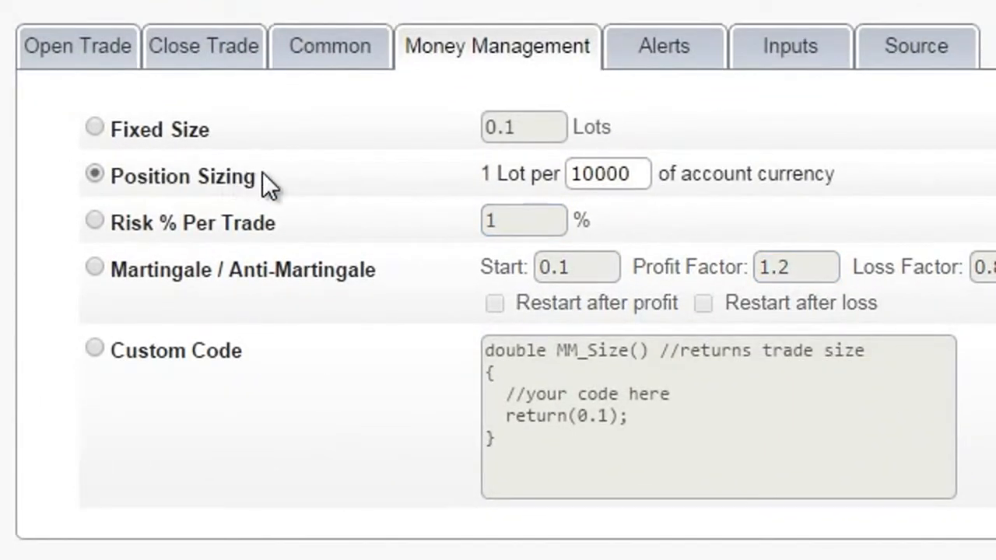
click(607, 173)
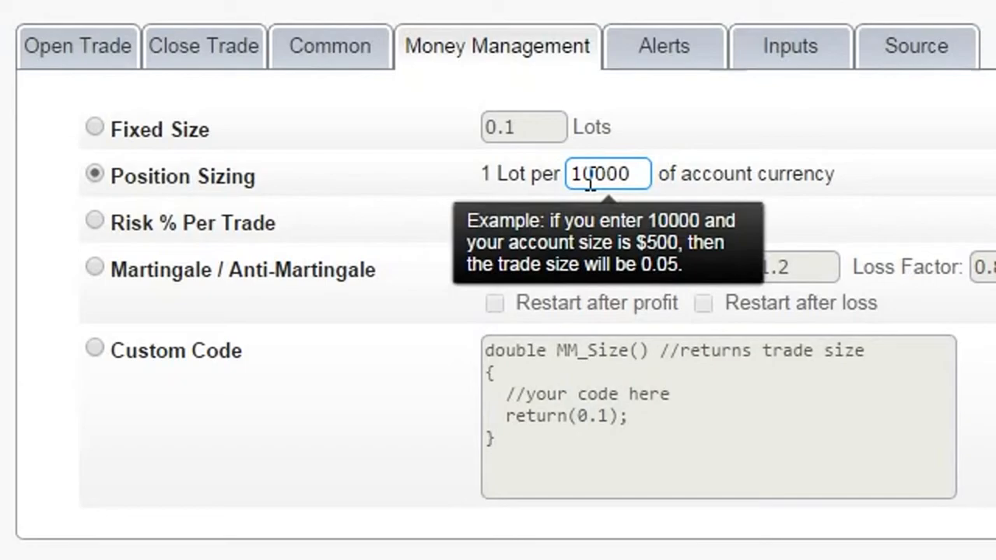
click(445, 170)
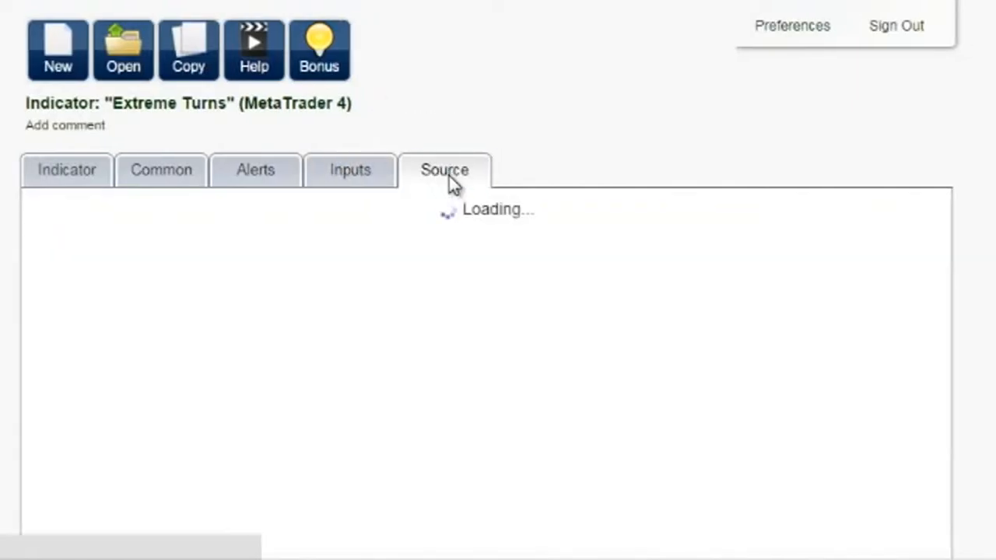
Show the Extreme Turns indicator's generated MQL4 source and scroll through it
click(445, 170)
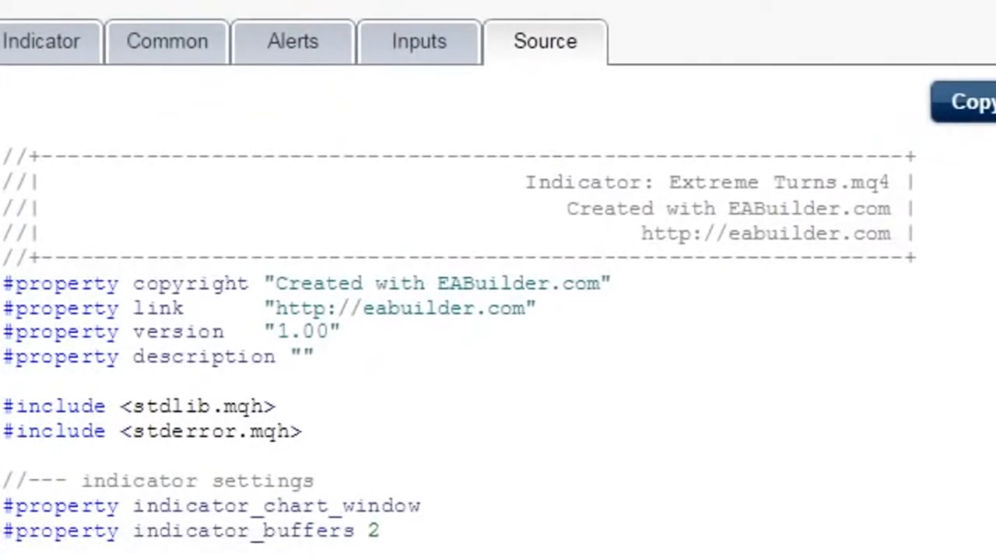
scroll(down, 3)
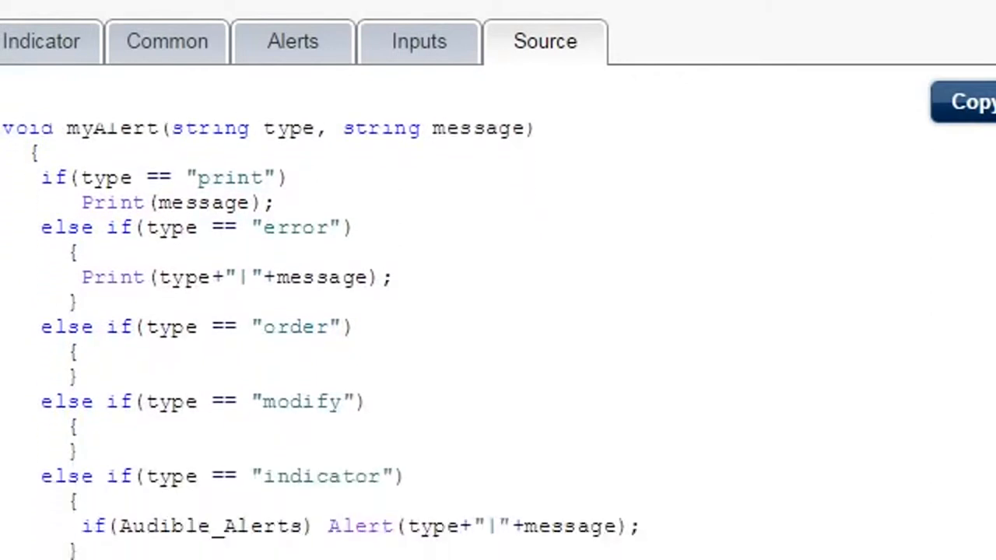
scroll(down, 3)
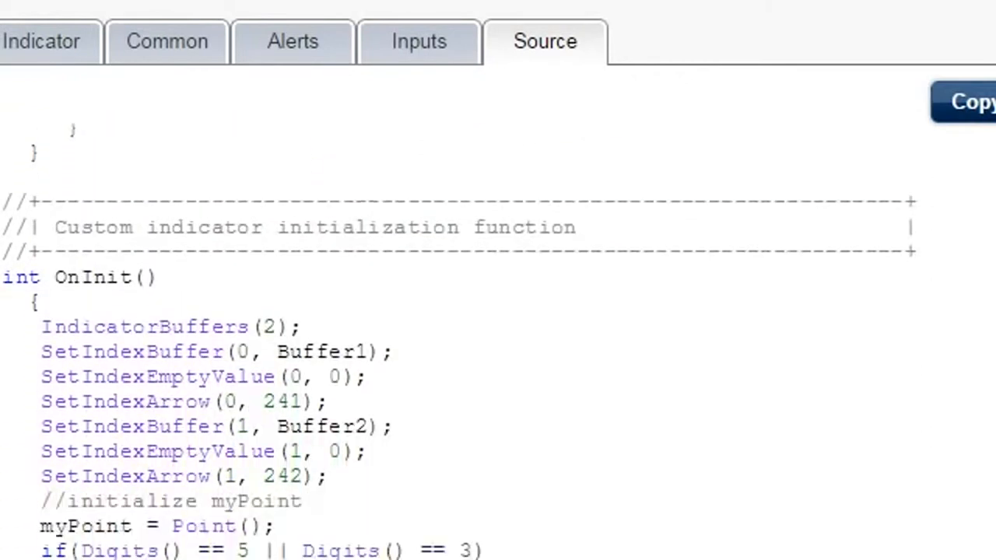
scroll(down, 3)
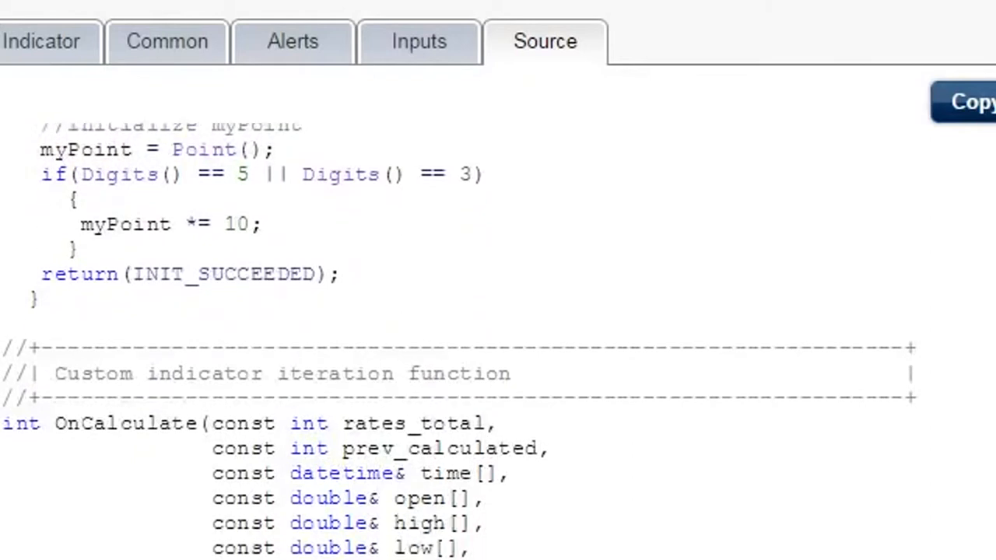
scroll(down, 3)
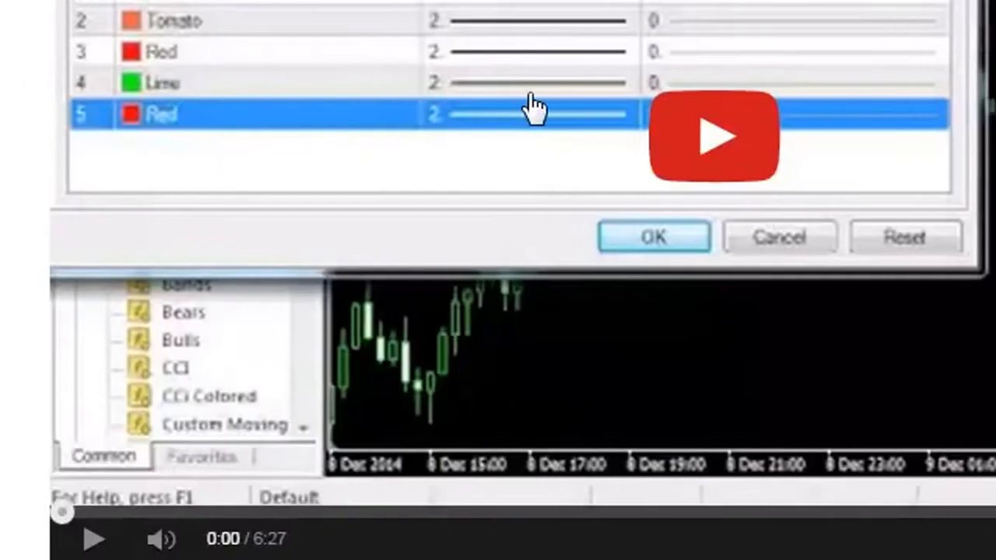
Scroll past the homepage demo video and chart examples, then take the FREE ACCESS offer
scroll(down, 3)
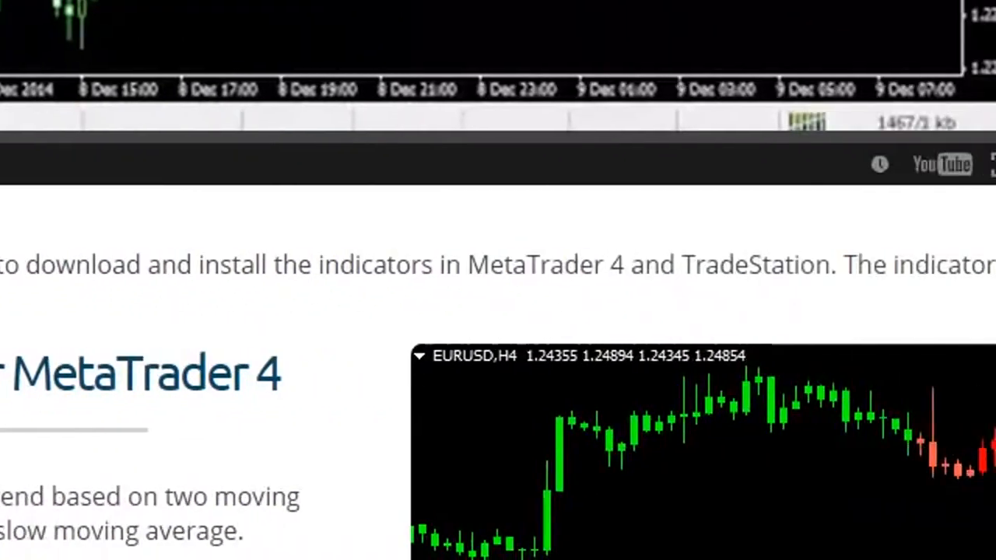
scroll(down, 3)
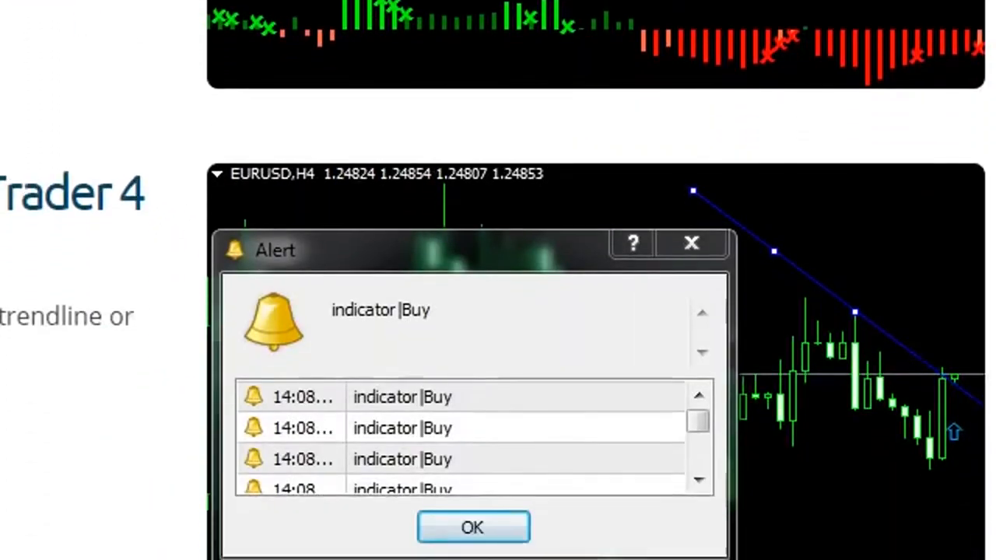
scroll(down, 3)
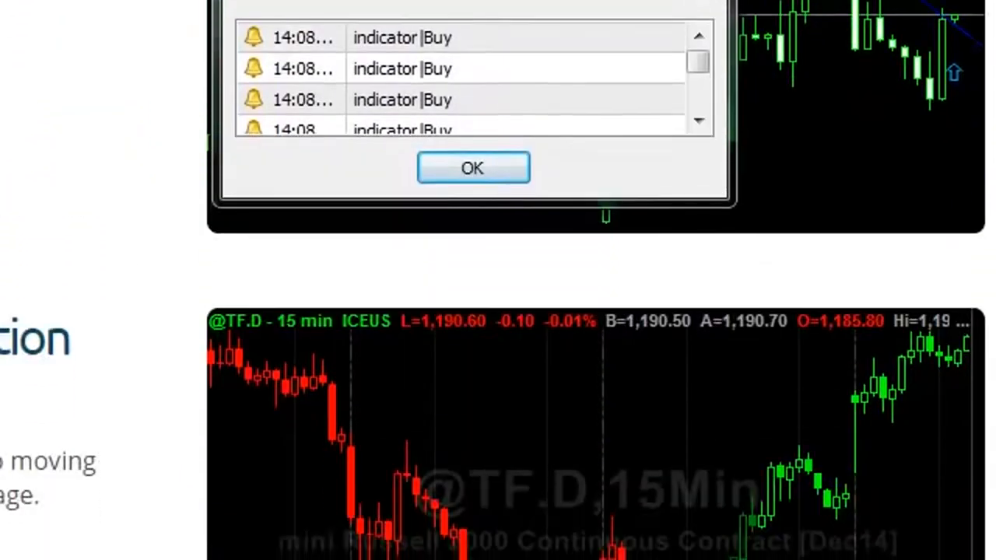
click(473, 167)
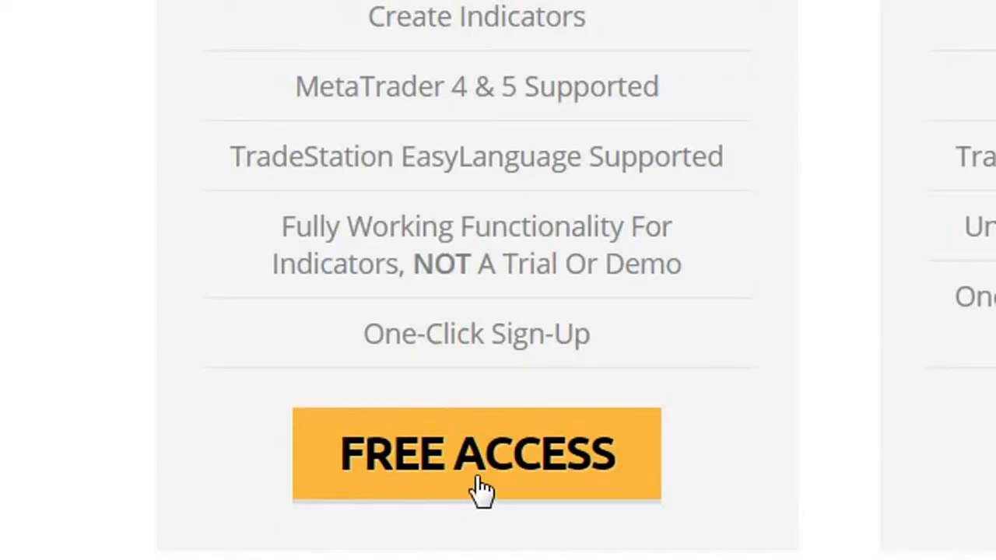
click(476, 454)
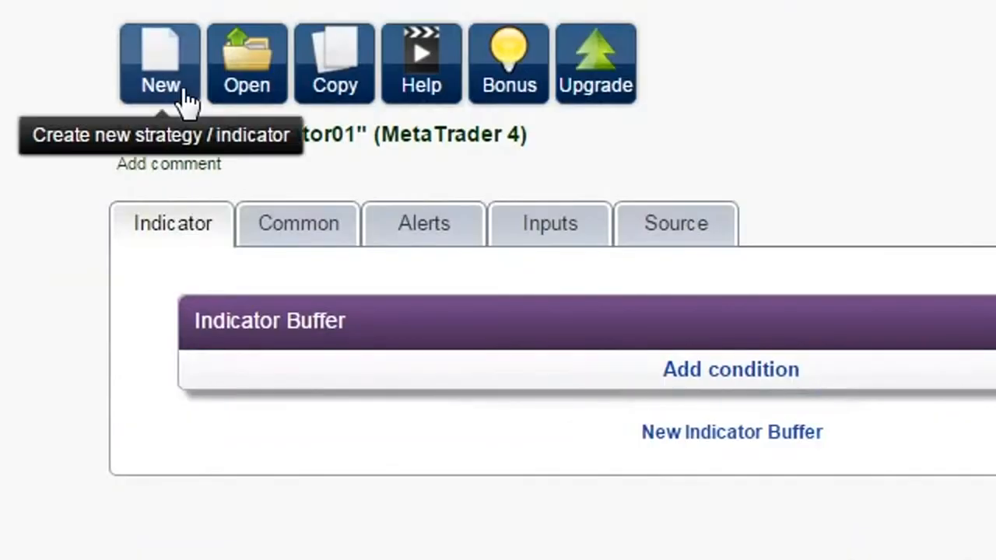
Begin a new TradeStation item and list its Strategy, Indicator, ShowMe and PaintBar types
click(159, 63)
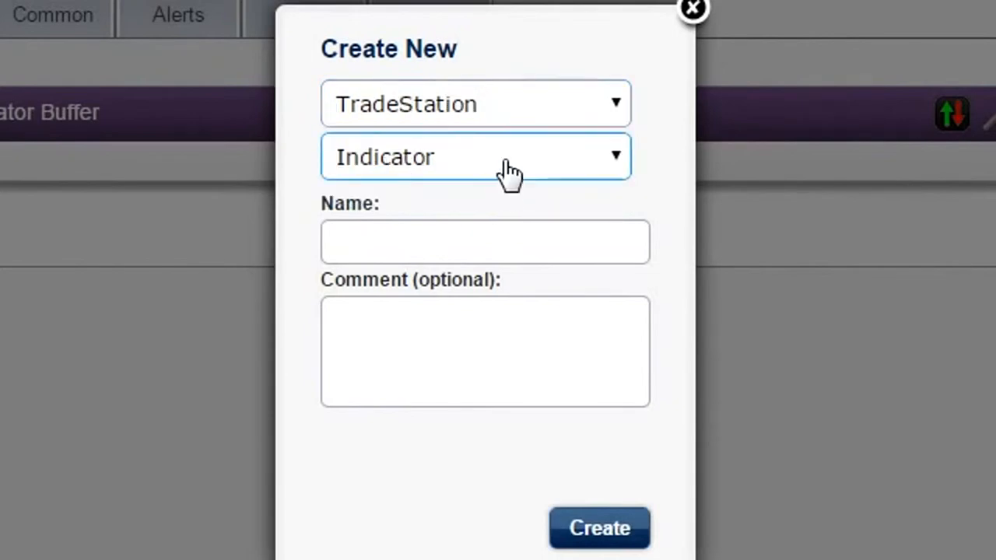
click(474, 157)
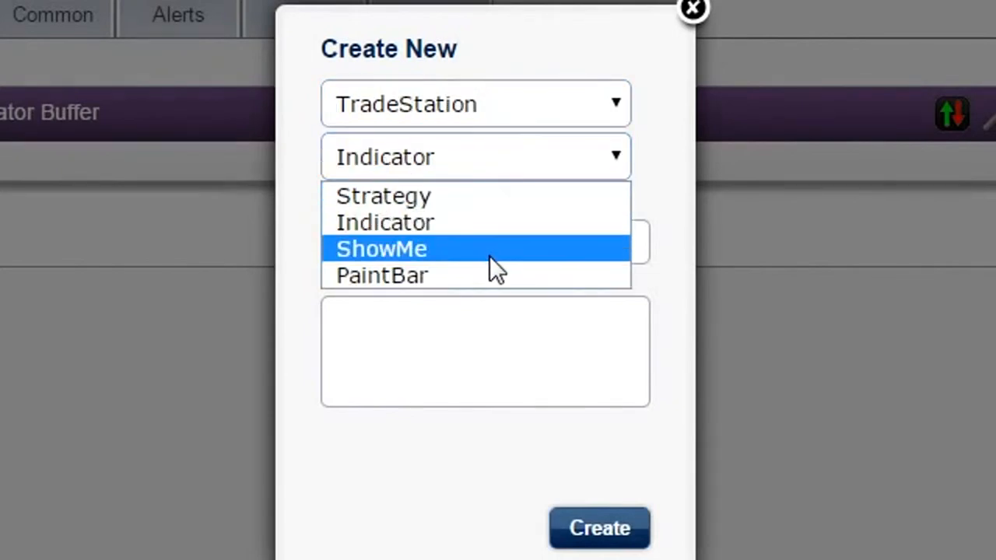